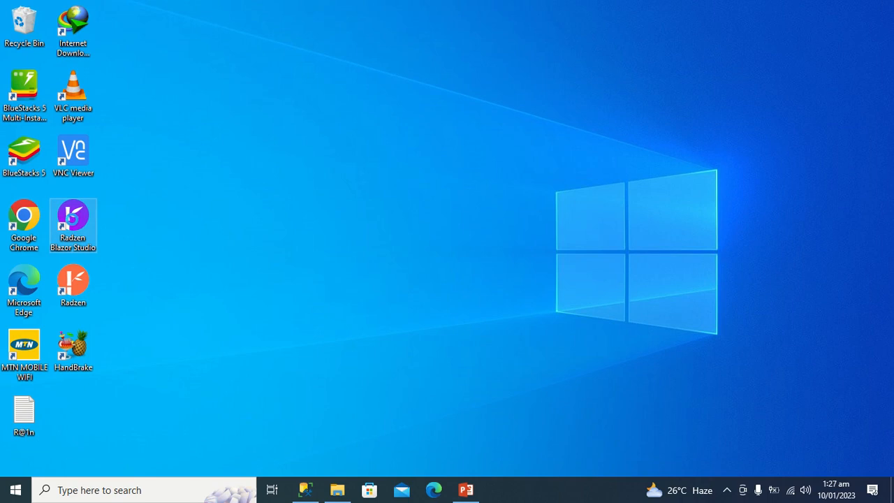
Bring up the context menu of the Radzen Blazor Studio desktop shortcut.
{"action": "right_click", "coordinate": [73, 217]}
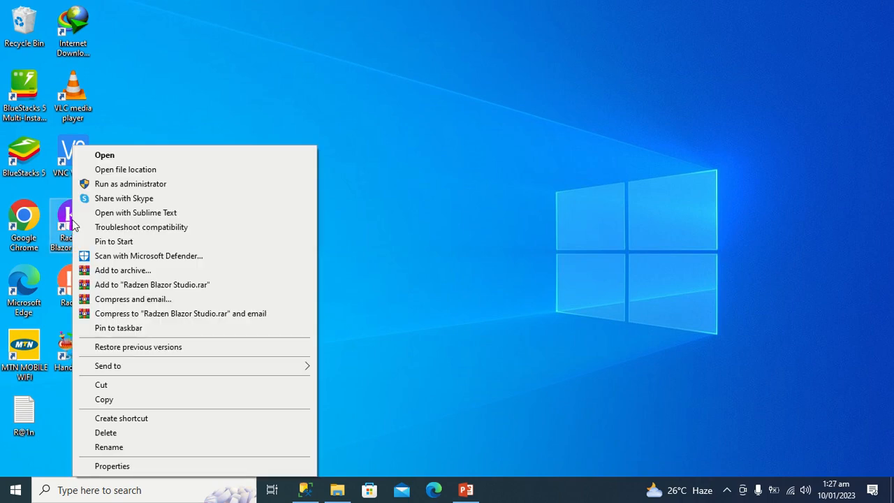
{"action": "mouse_move", "coordinate": [140, 184]}
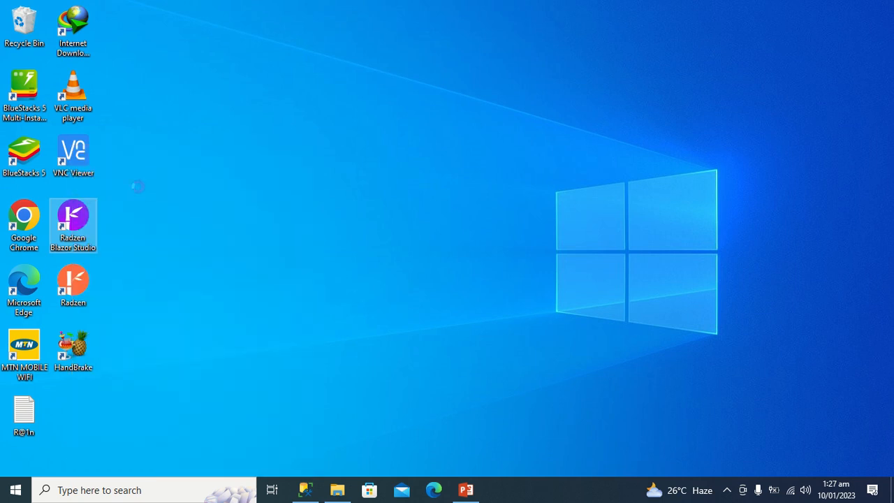
{"action": "mouse_move", "coordinate": [141, 193]}
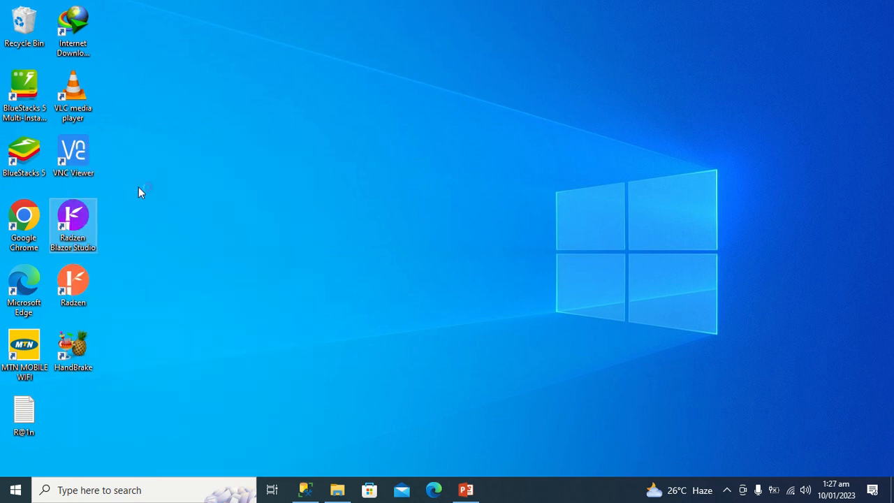
{"action": "mouse_move", "coordinate": [380, 344]}
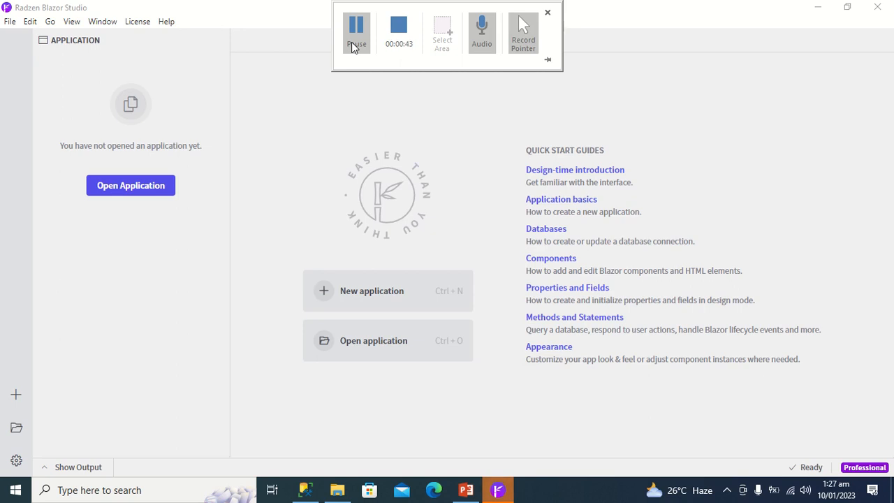
{"action": "mouse_move", "coordinate": [352, 73]}
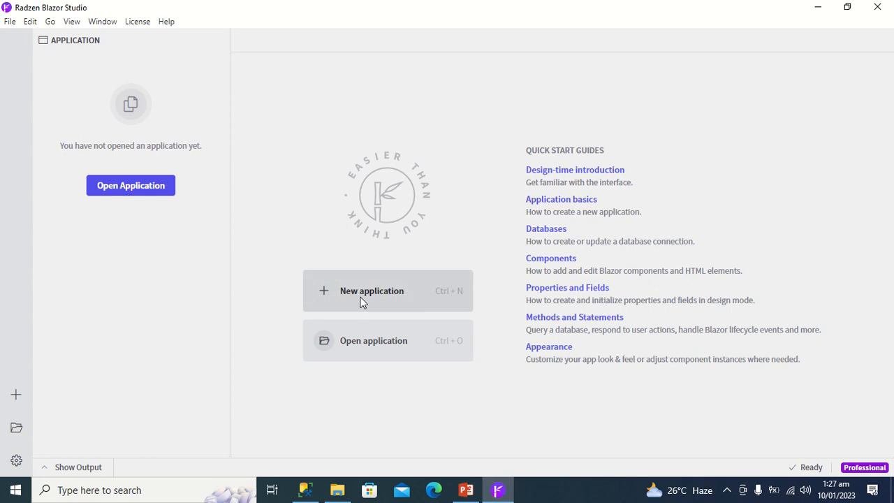
Start a new Blazor WebAssembly Application and continue to its configuration form.
{"action": "left_click", "coordinate": [372, 291]}
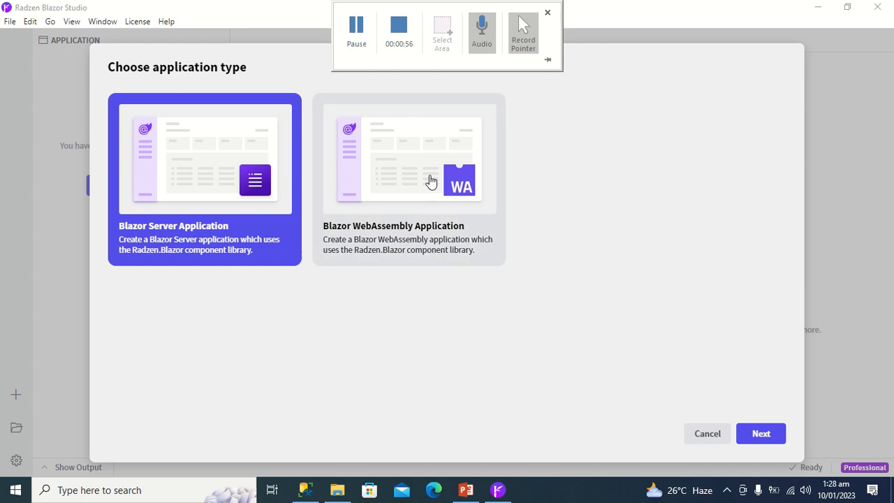
{"action": "left_click", "coordinate": [408, 156]}
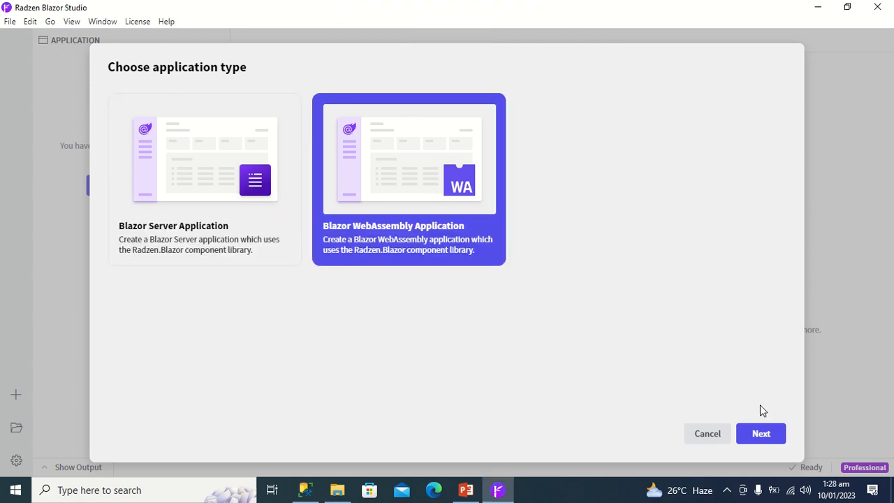
{"action": "left_click", "coordinate": [759, 433]}
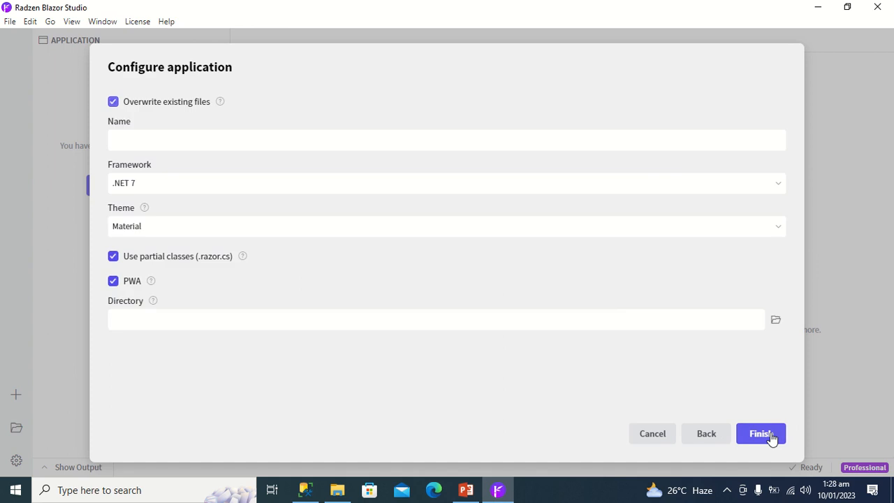
Name the application LibraryManagementSystem, keep .NET 7 and Material theme, and go to pick its directory.
{"action": "left_click", "coordinate": [447, 139]}
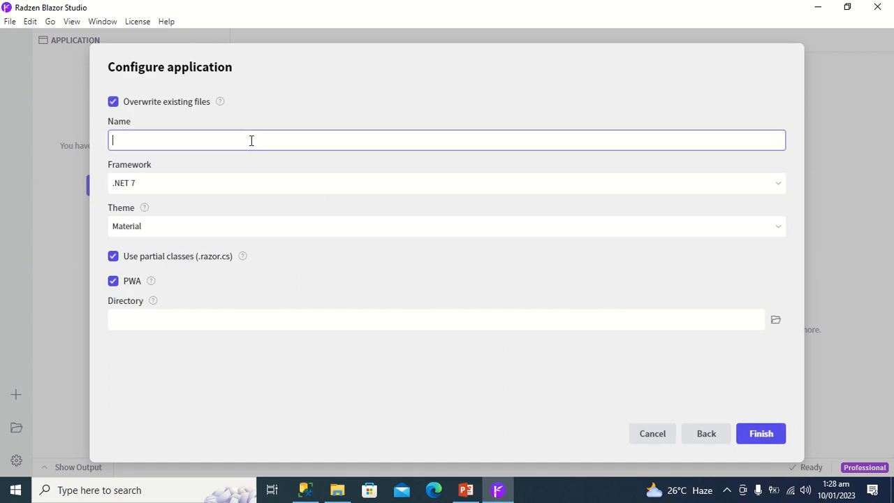
{"action": "type", "text": "Lib"}
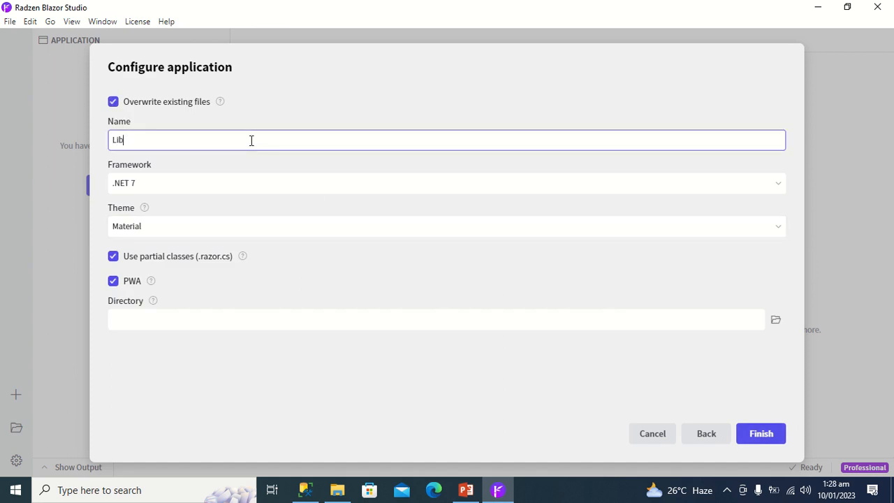
{"action": "type", "text": "raryManag"}
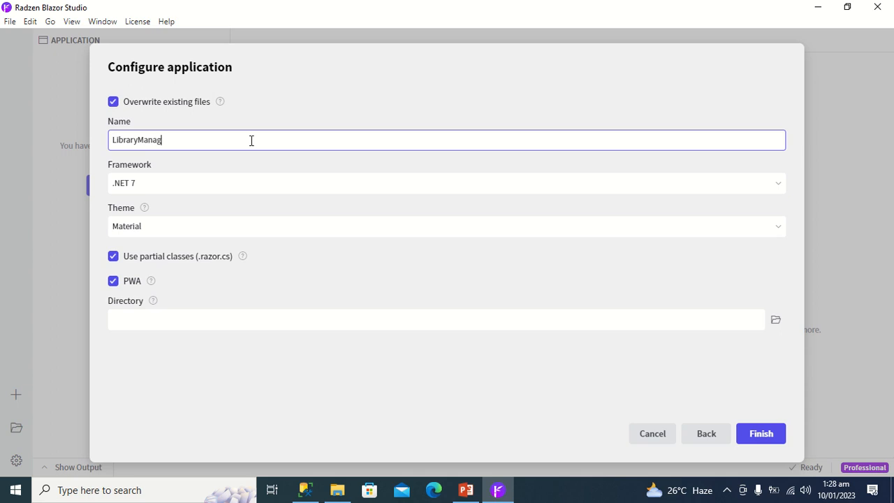
{"action": "type", "text": "emen"}
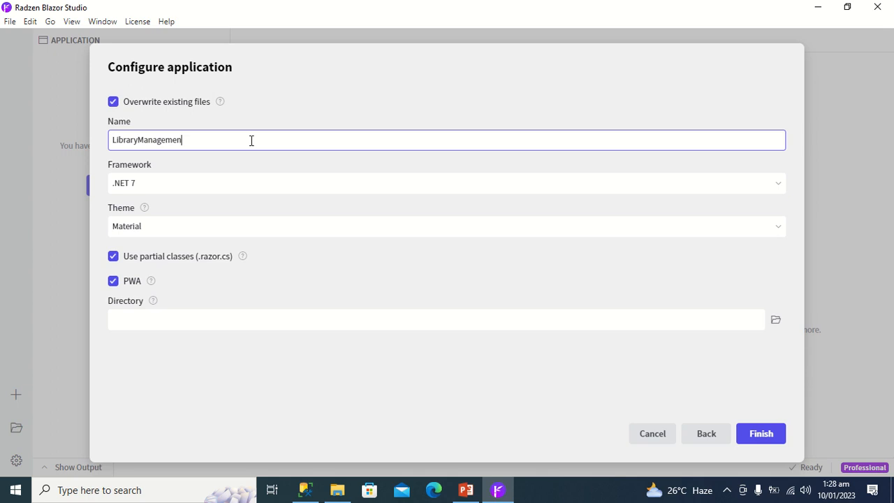
{"action": "type", "text": "System"}
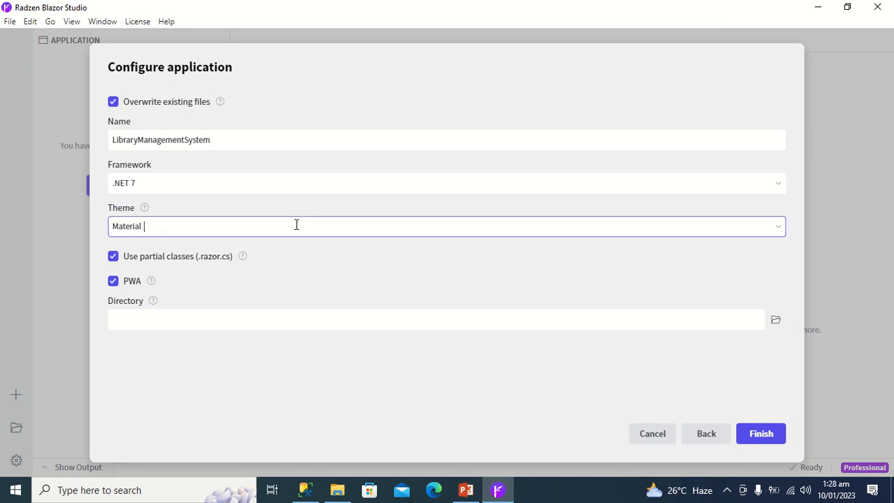
{"action": "left_click", "coordinate": [446, 226]}
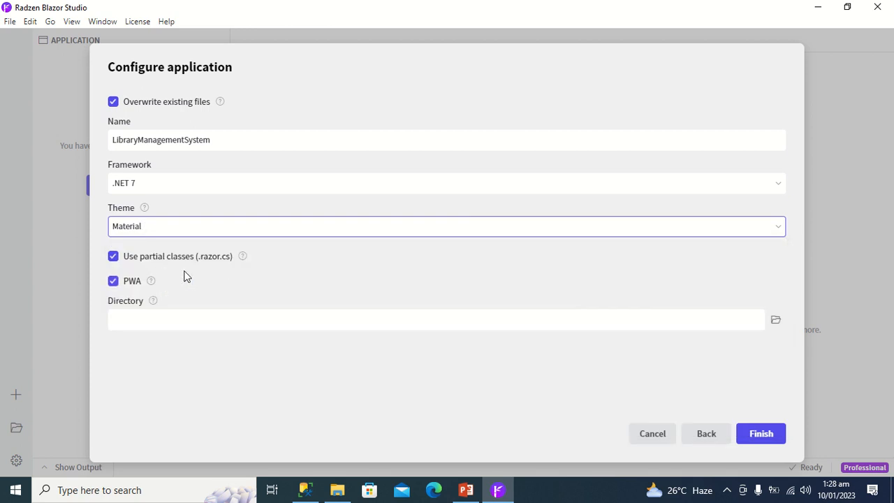
{"action": "mouse_move", "coordinate": [140, 296]}
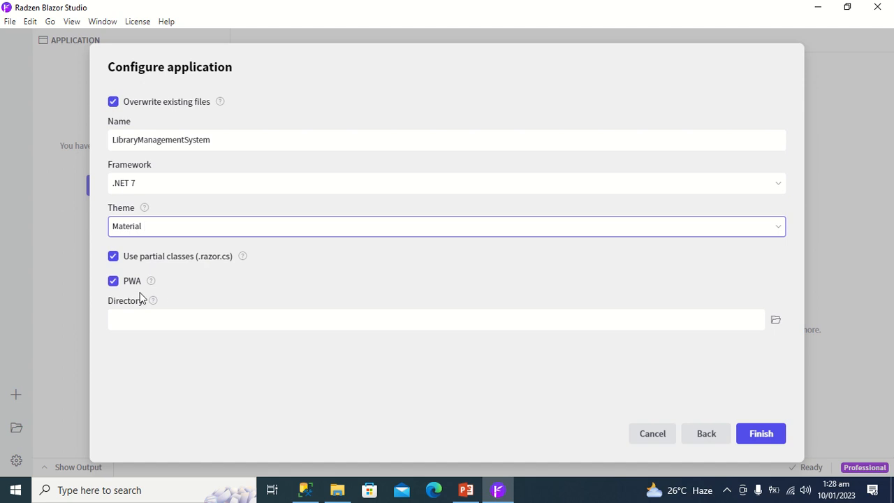
{"action": "mouse_move", "coordinate": [140, 289]}
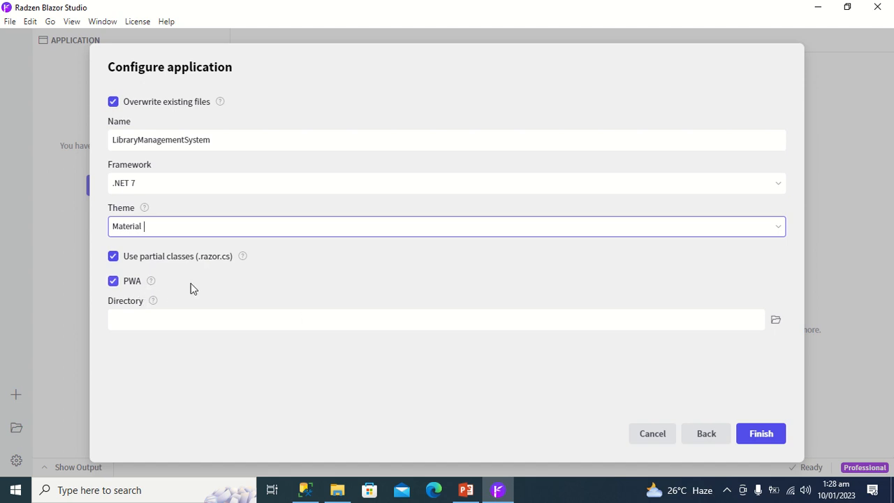
{"action": "mouse_move", "coordinate": [775, 320]}
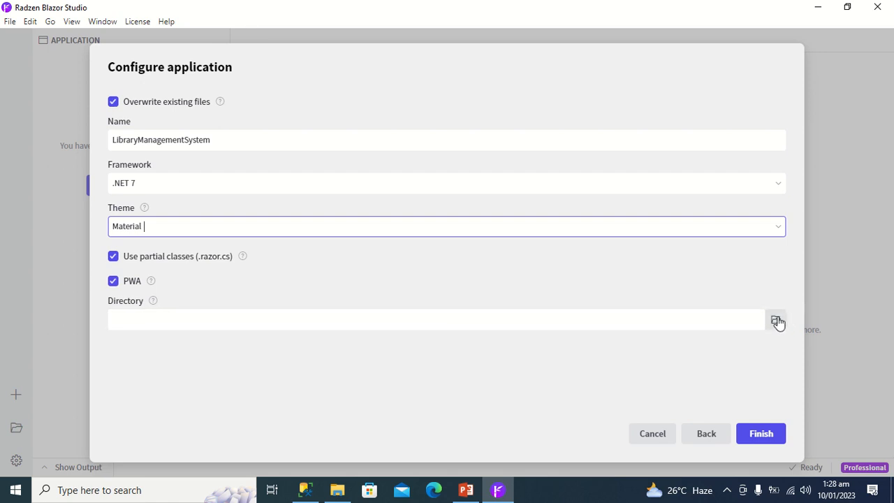
{"action": "mouse_move", "coordinate": [777, 321]}
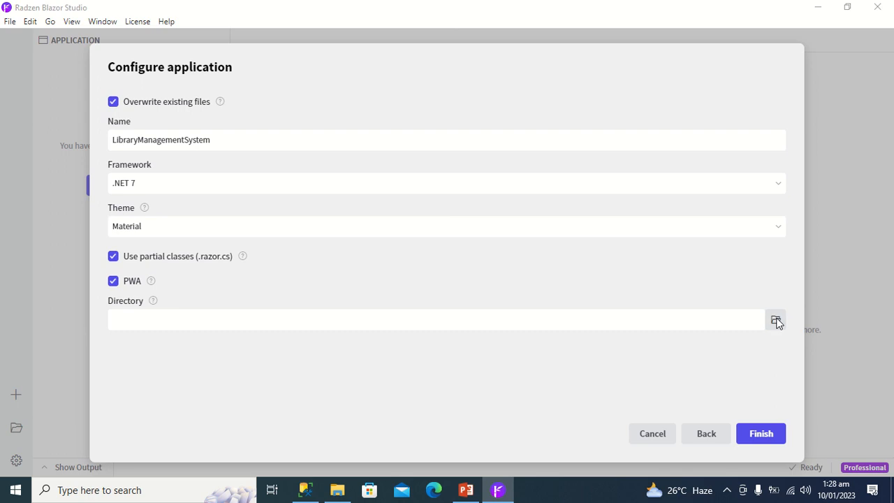
{"action": "left_click", "coordinate": [775, 319]}
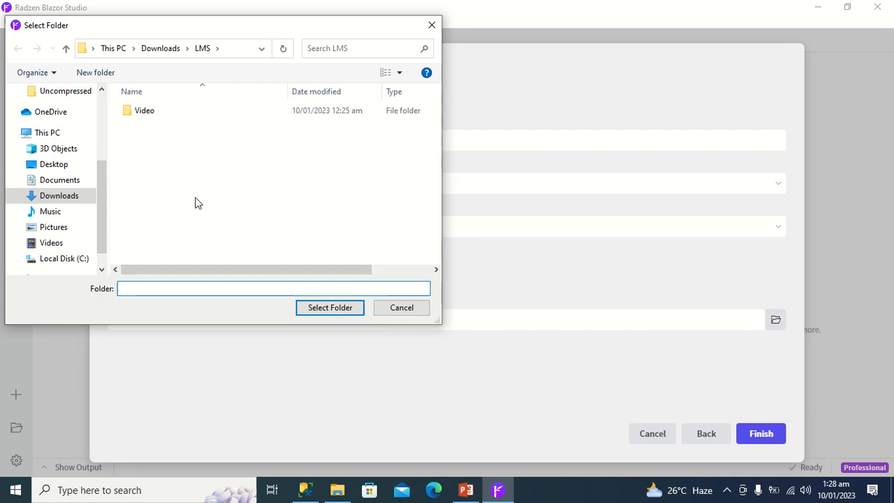
Create folder LMSApp in Downloads\LMS, select it as the directory, and finish creating the application.
{"action": "right_click", "coordinate": [199, 203]}
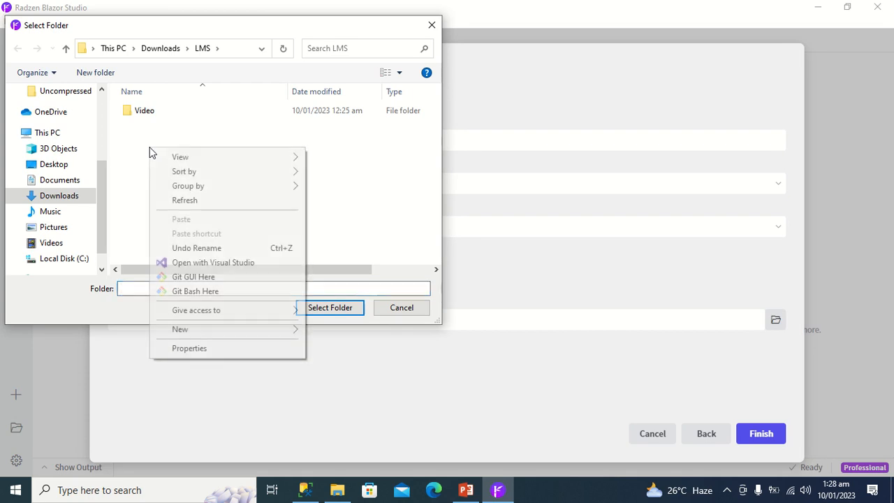
{"action": "mouse_move", "coordinate": [184, 170]}
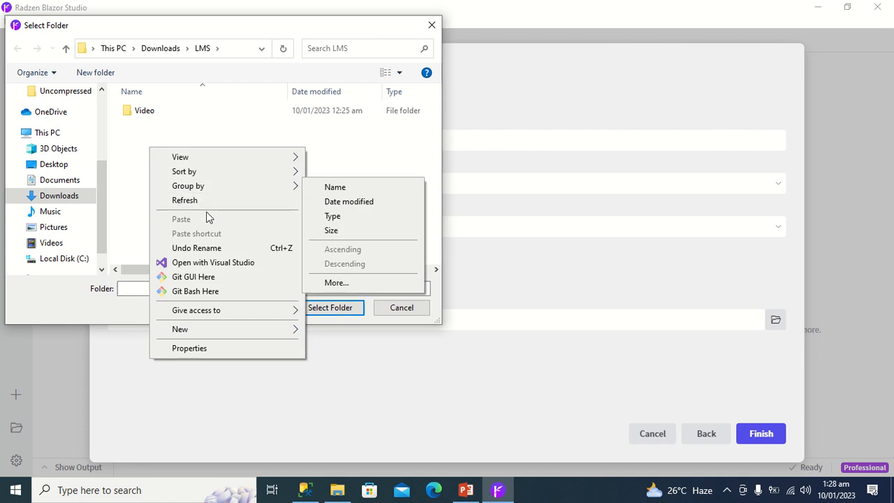
{"action": "mouse_move", "coordinate": [282, 329]}
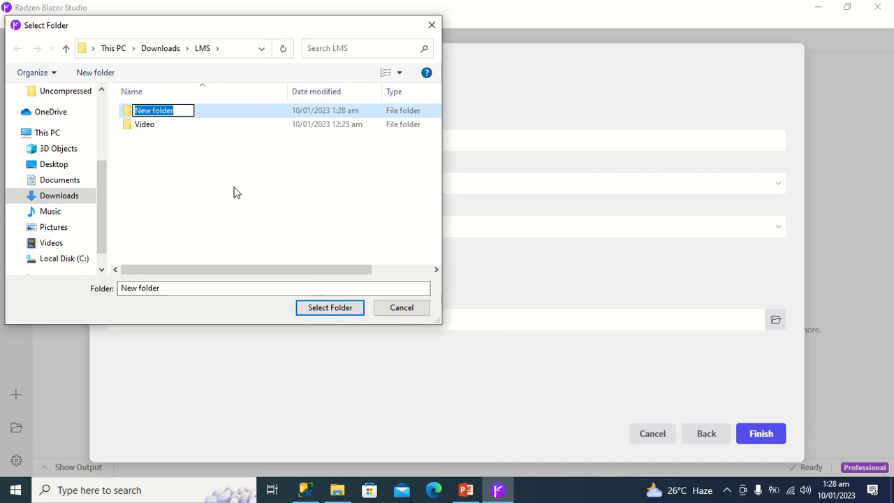
{"action": "type", "text": "LMSApp"}
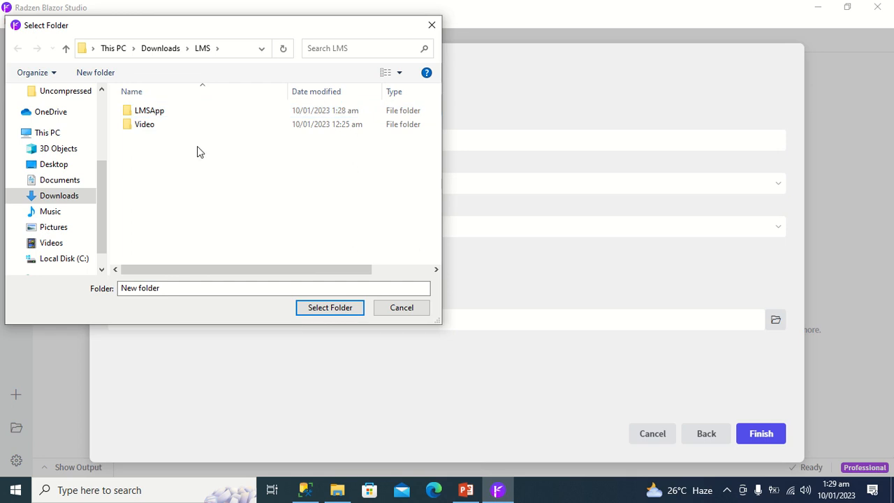
{"action": "left_click", "coordinate": [148, 110]}
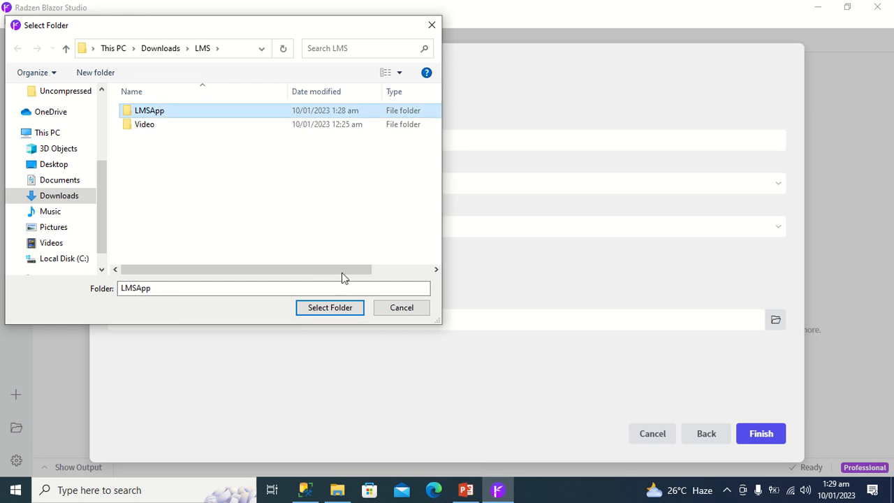
{"action": "left_click", "coordinate": [329, 307]}
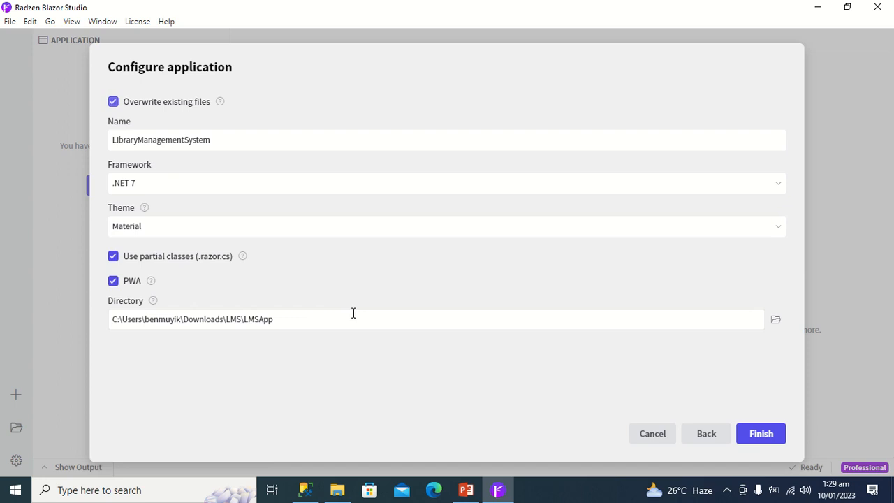
{"action": "left_click", "coordinate": [760, 433]}
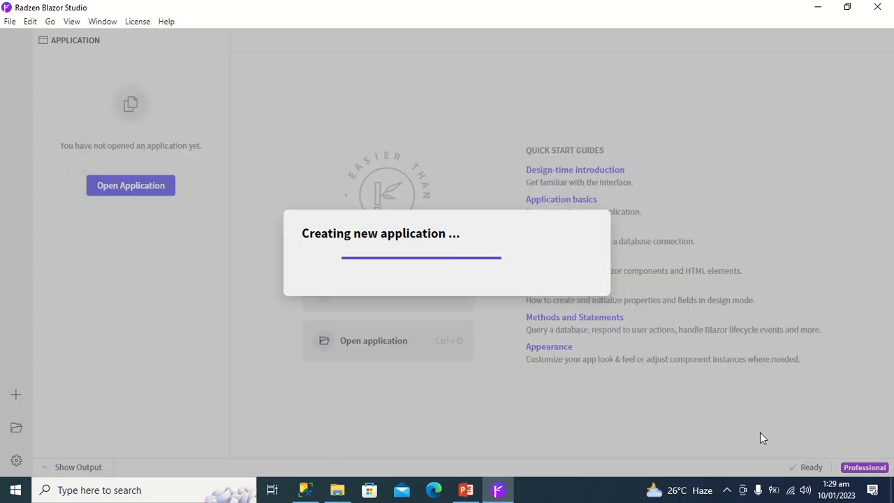